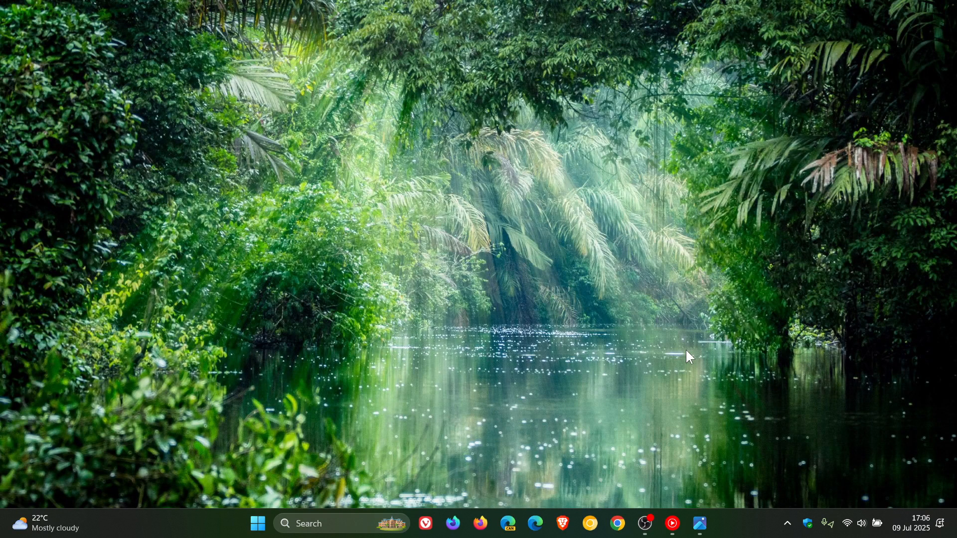
{"action": "mouse_move", "coordinate": [677, 513]}
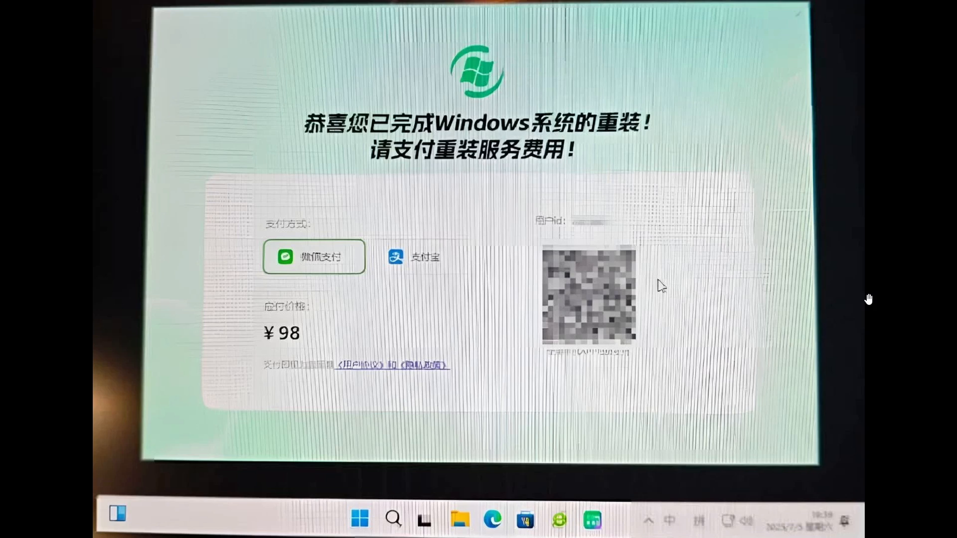
{"action": "mouse_move", "coordinate": [264, 336]}
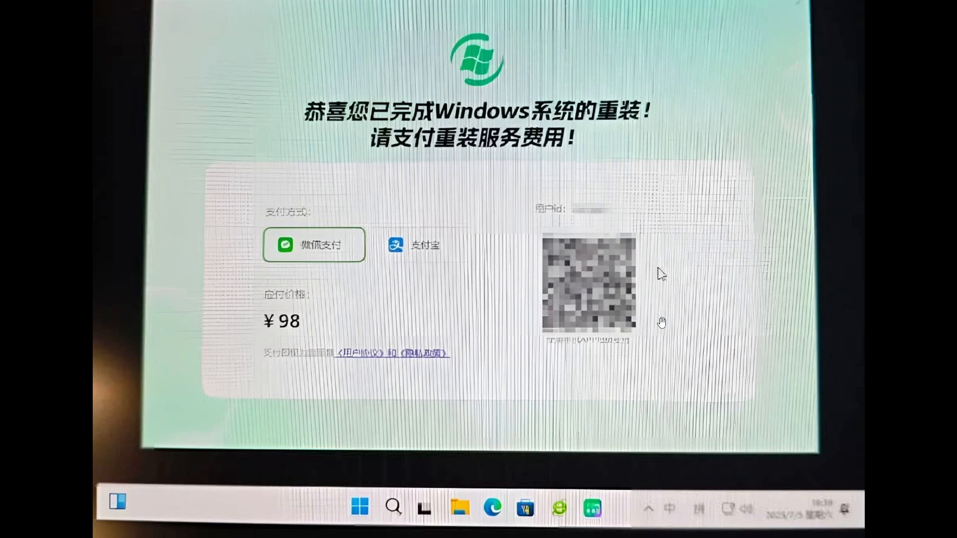
{"action": "mouse_move", "coordinate": [459, 328]}
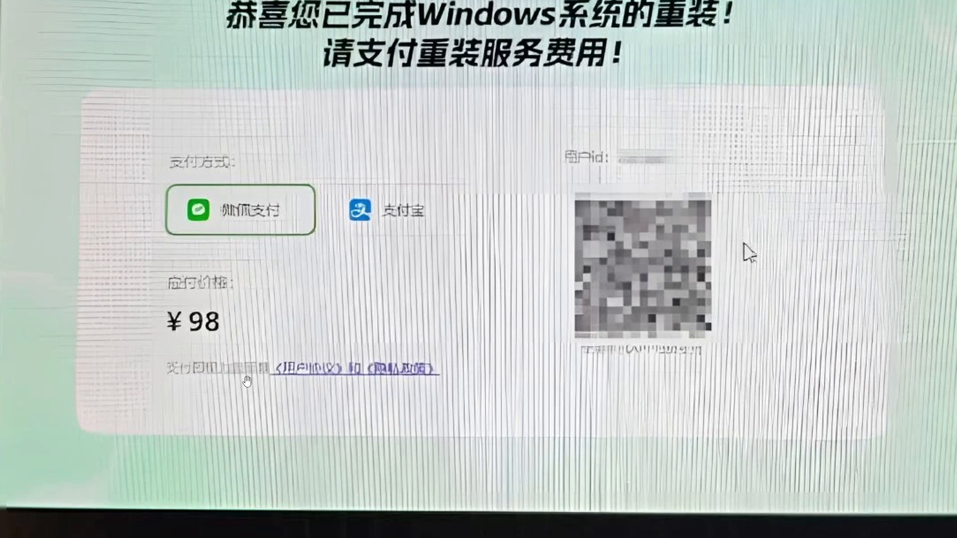
{"action": "mouse_move", "coordinate": [575, 310]}
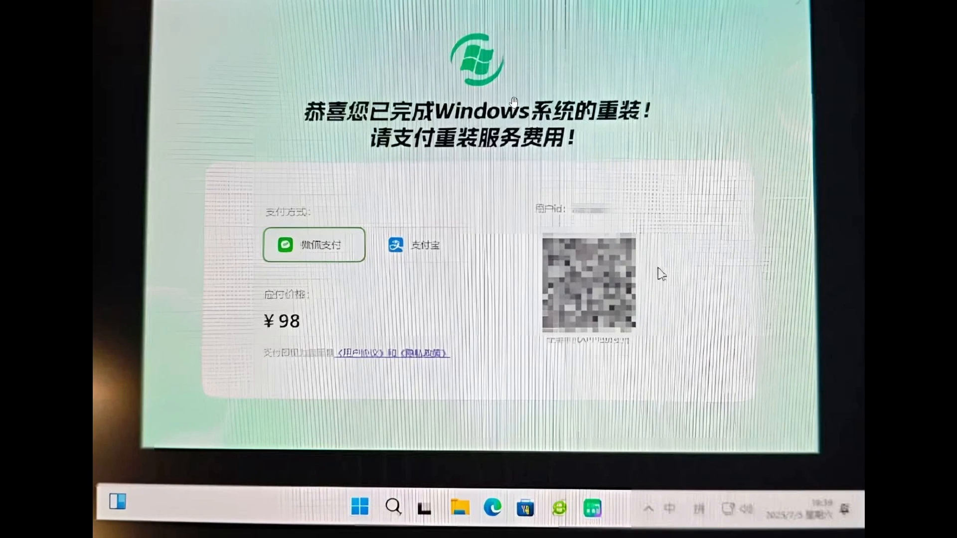
{"action": "mouse_move", "coordinate": [733, 148]}
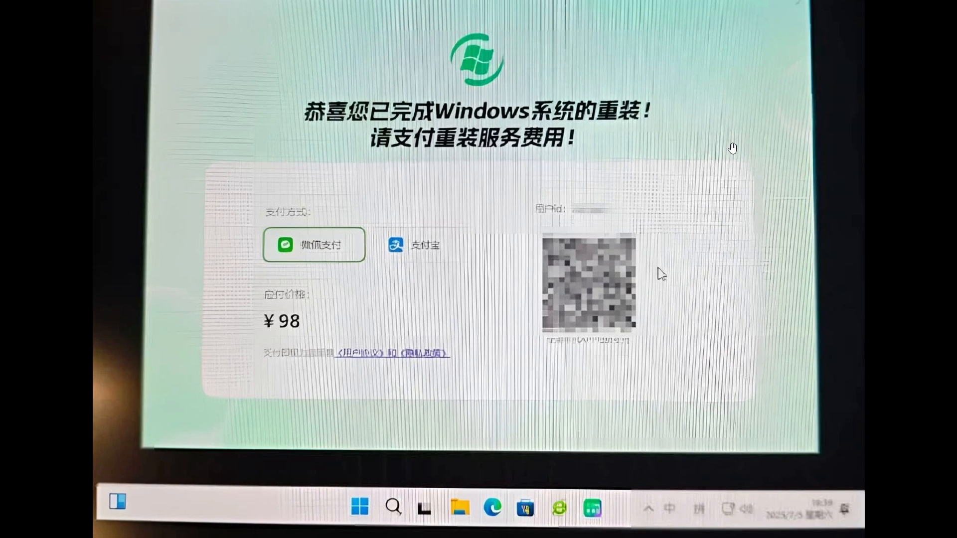
{"action": "mouse_move", "coordinate": [292, 93]}
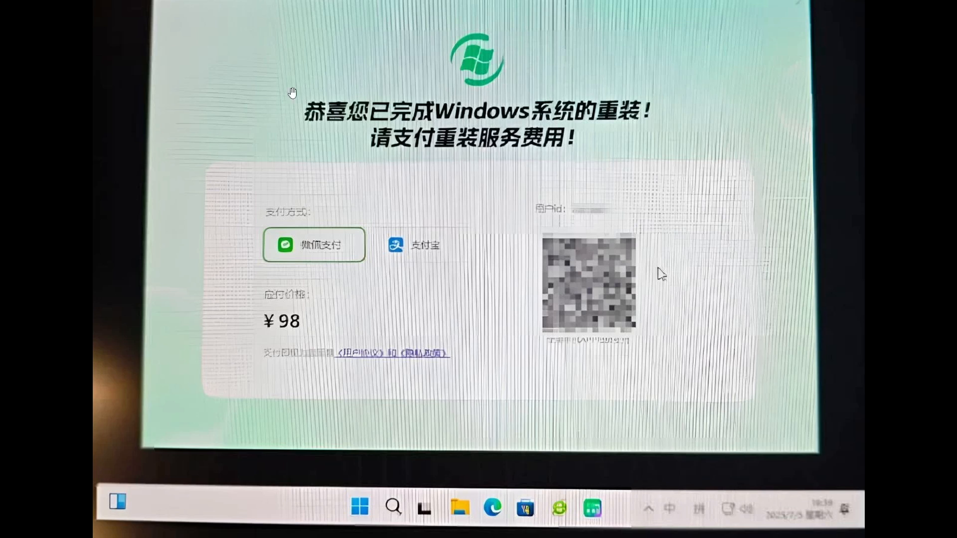
{"action": "mouse_move", "coordinate": [718, 167]}
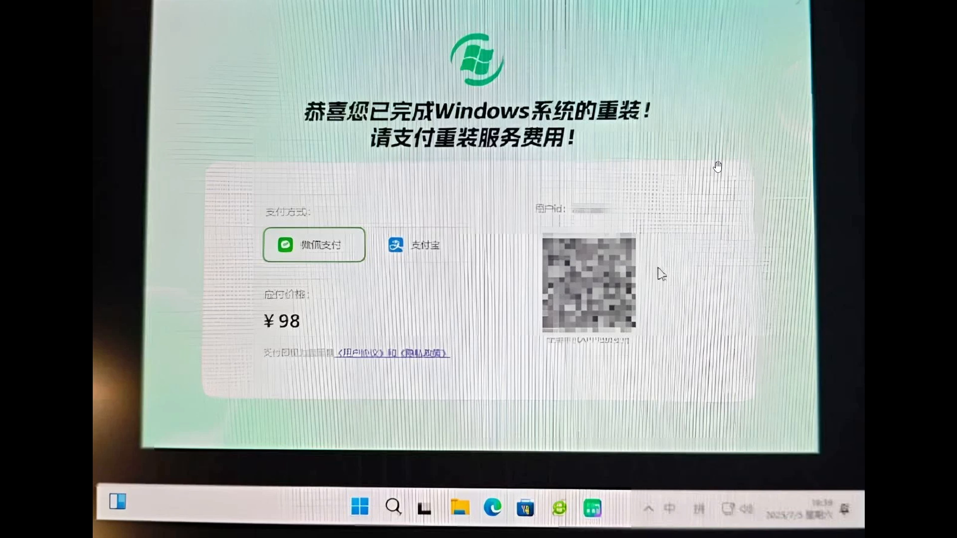
{"action": "mouse_move", "coordinate": [486, 264]}
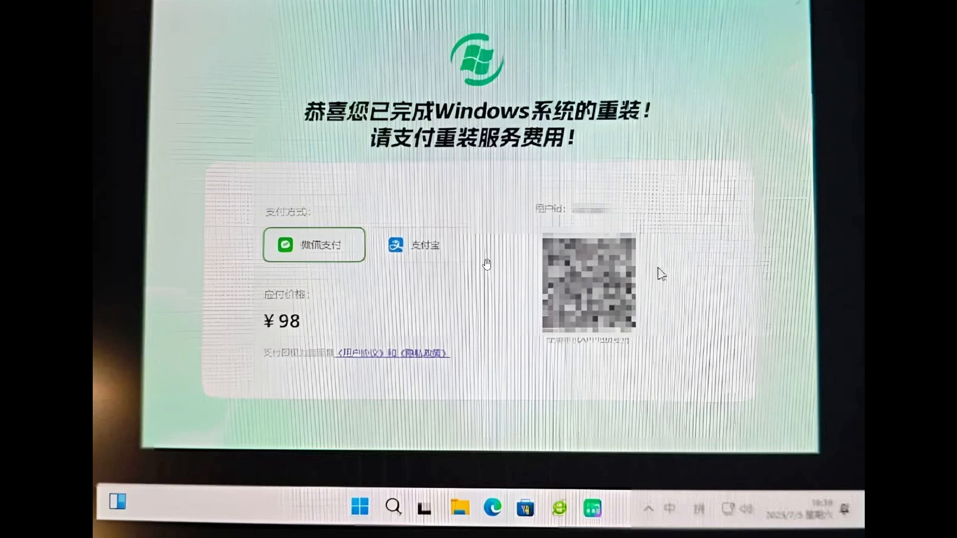
{"action": "mouse_move", "coordinate": [765, 197]}
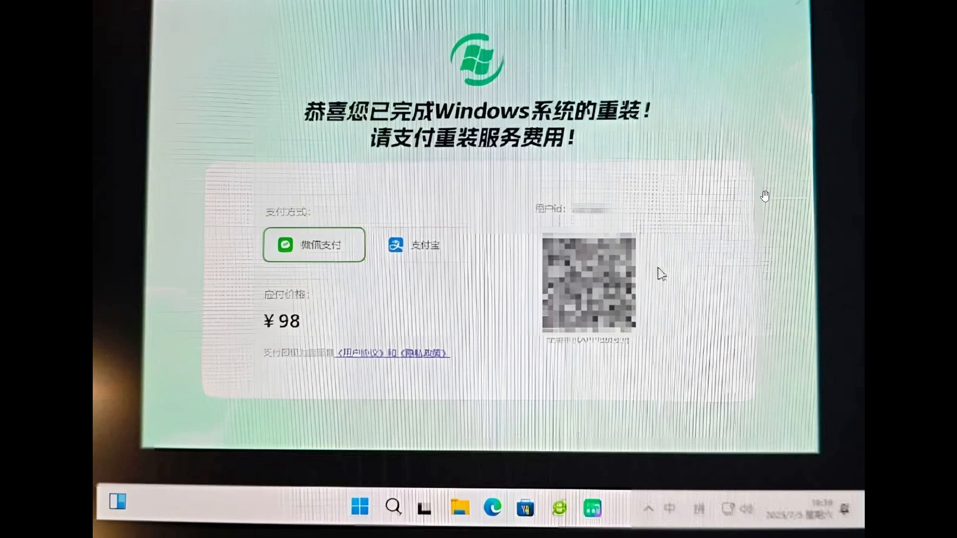
{"action": "mouse_move", "coordinate": [793, 237]}
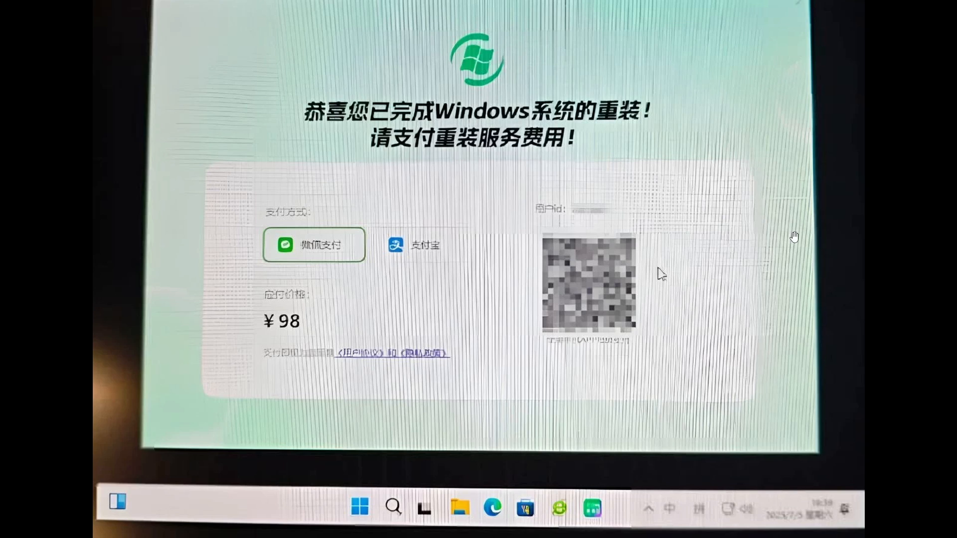
{"action": "mouse_move", "coordinate": [822, 226]}
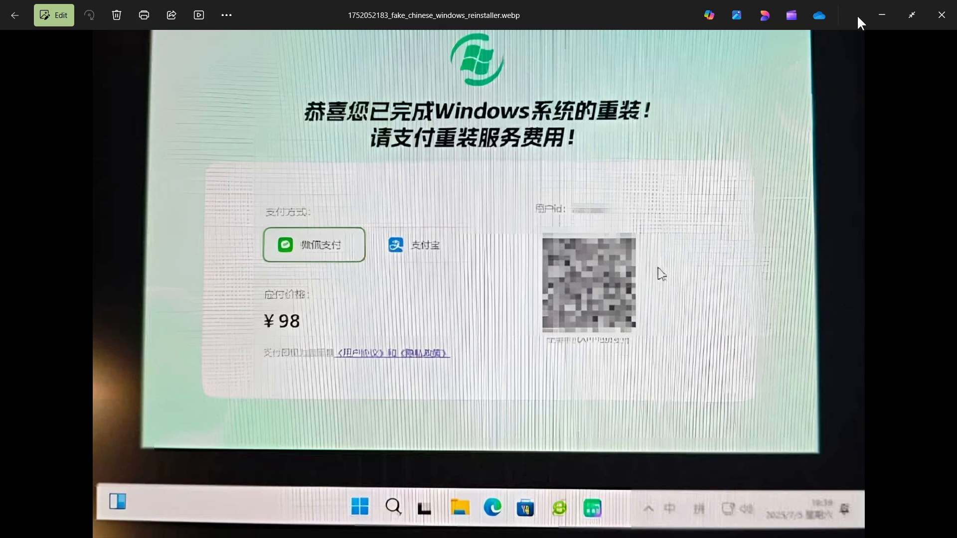
Step: Close the Photos window to return to the desktop wallpaper
{"action": "left_click", "coordinate": [942, 15]}
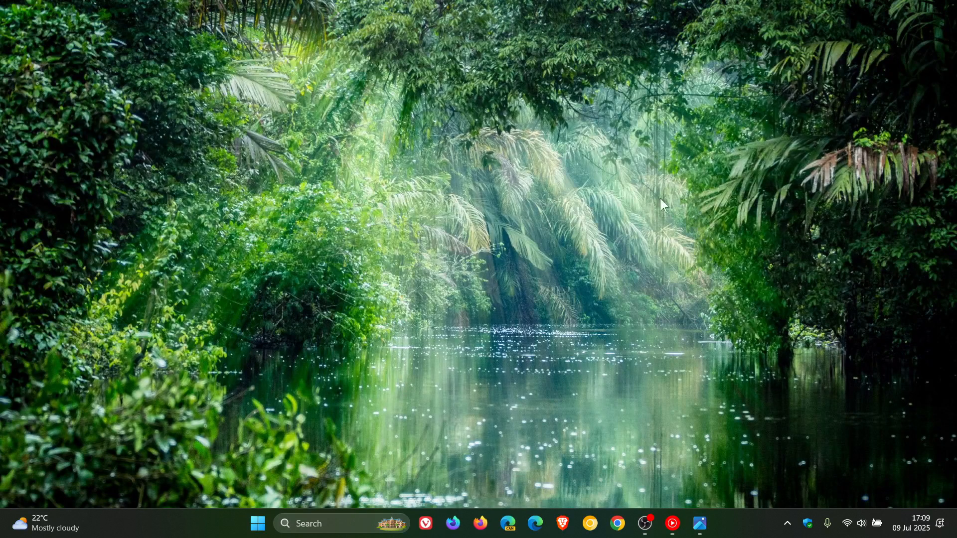
{"action": "mouse_move", "coordinate": [612, 276]}
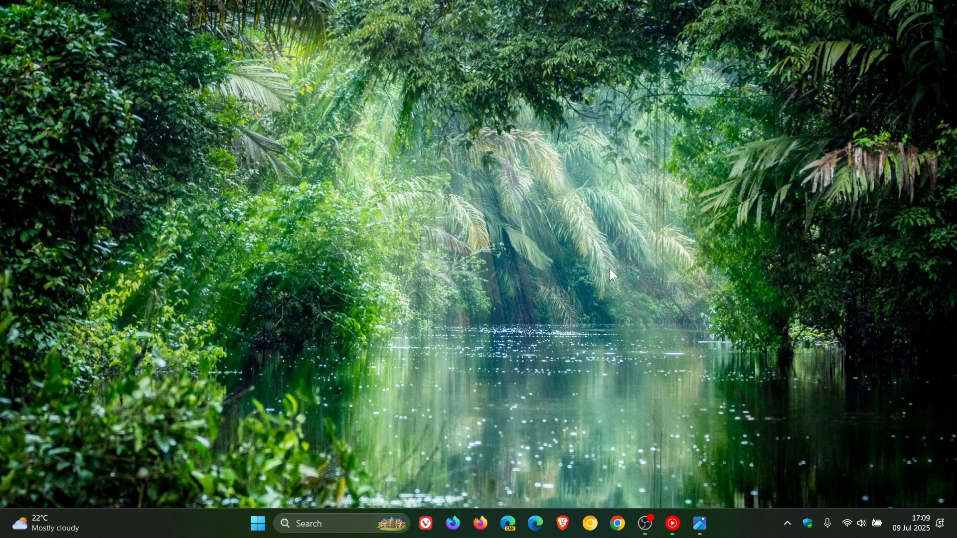